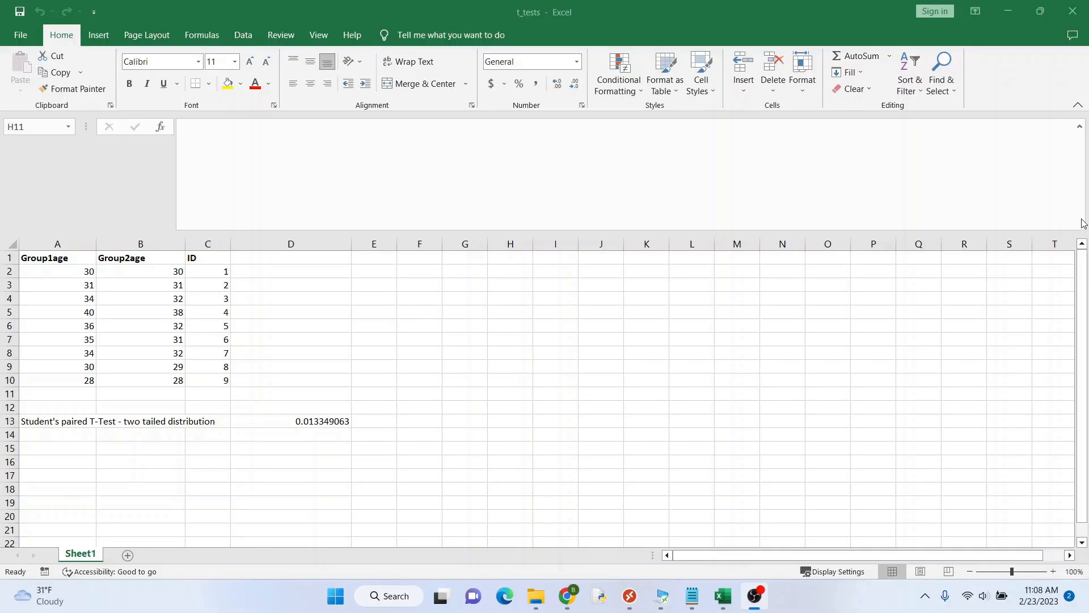
mouse_move(654, 310)
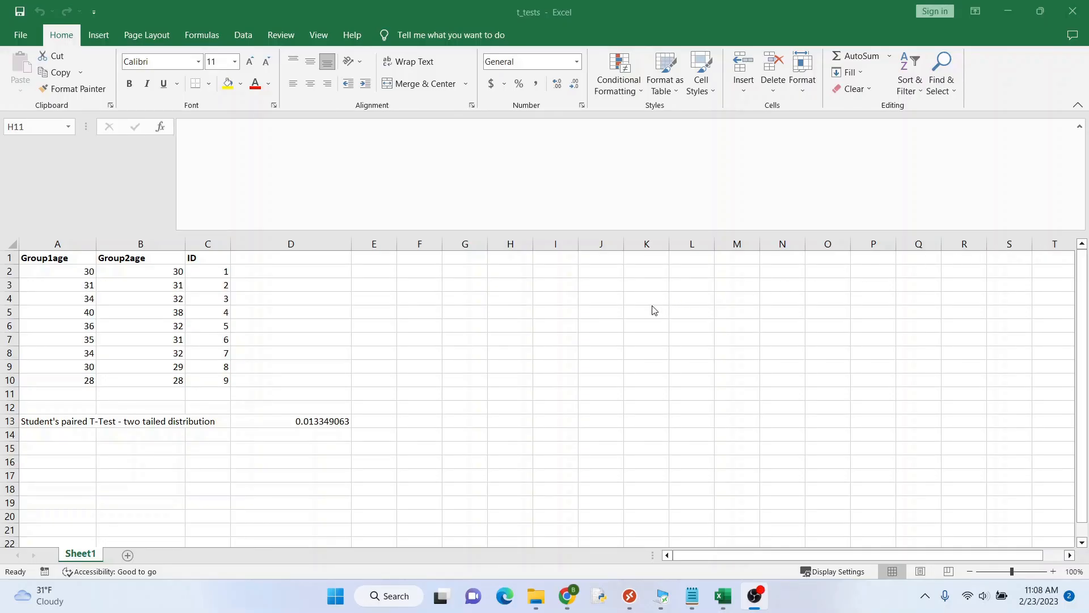
mouse_move(421, 341)
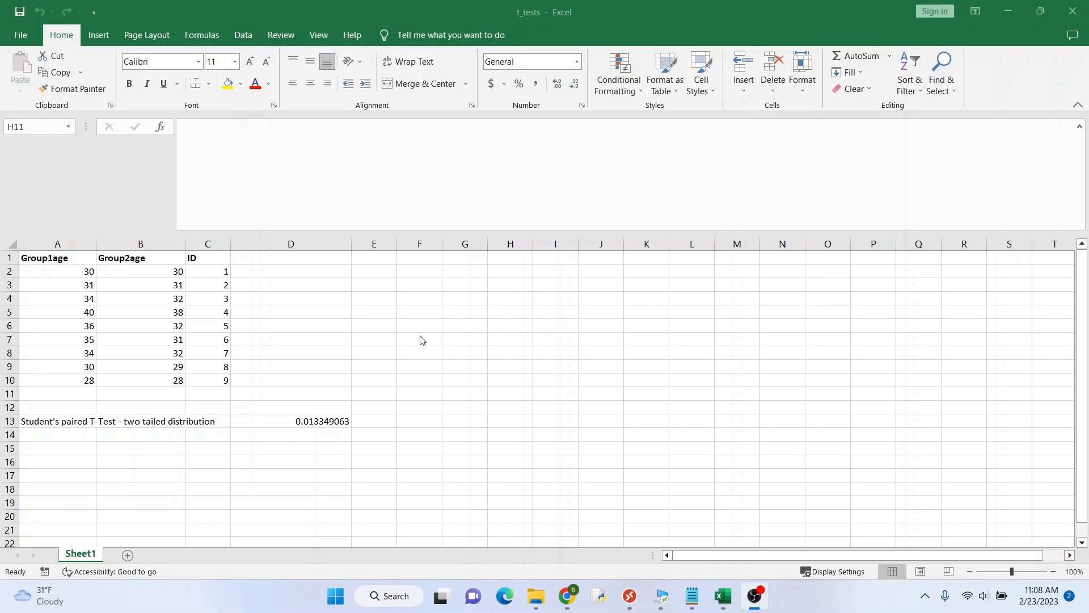
mouse_move(374, 359)
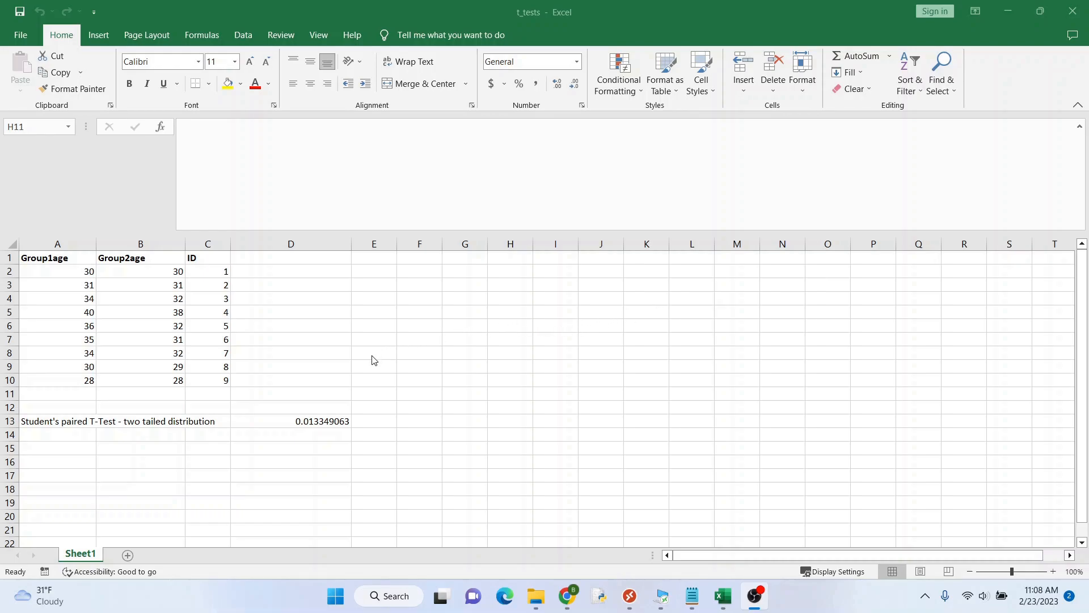
mouse_move(73, 286)
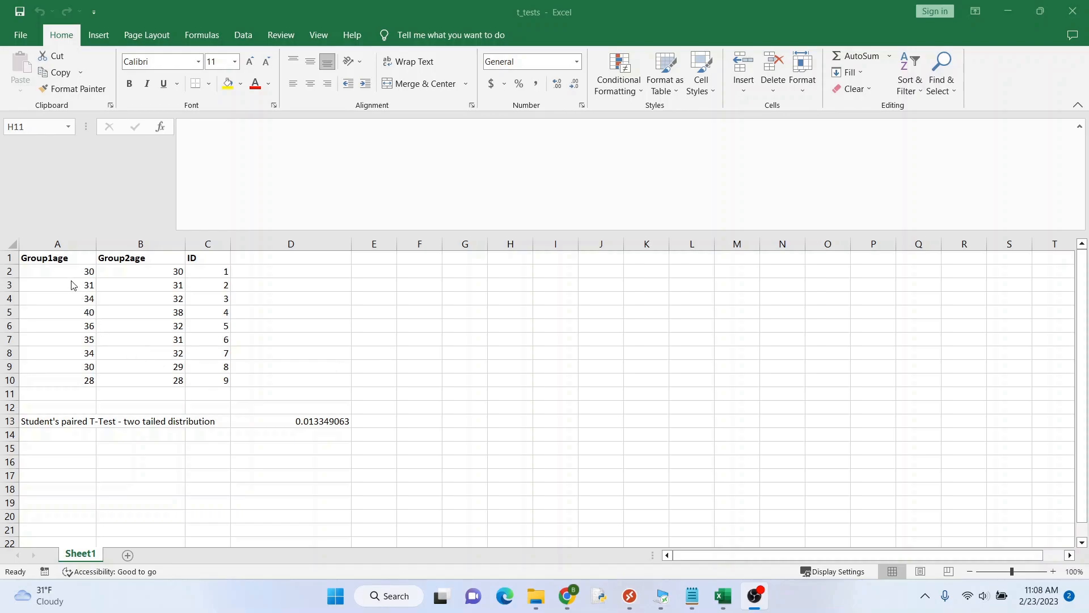
Select the A1:C10 age table (Group1age, Group2age, ID) and copy it
drag(57, 258, 207, 380)
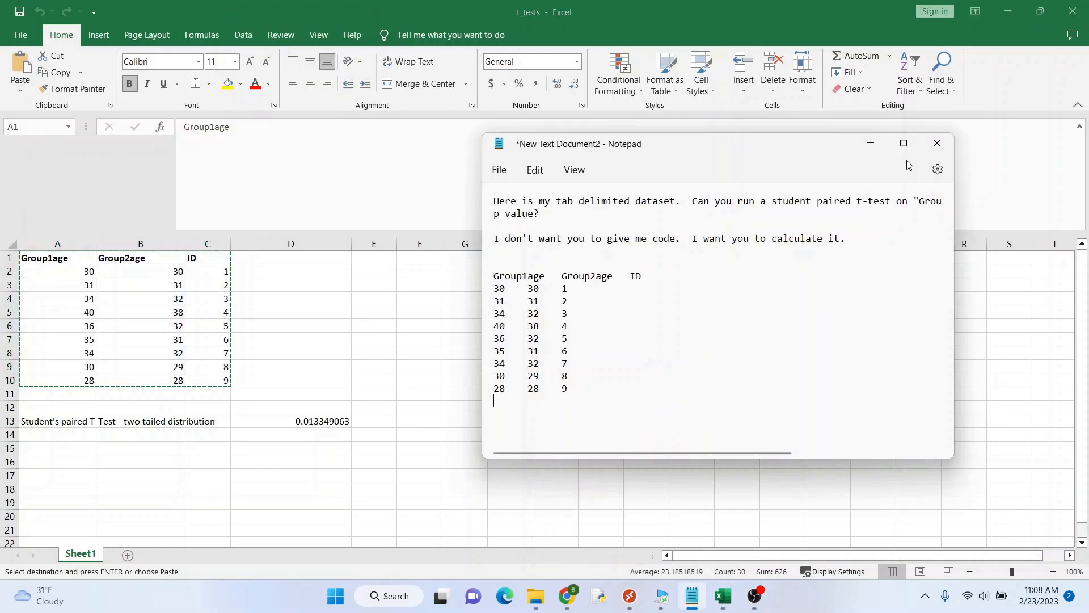
Maximize Notepad and copy the paired t-test prompt together with the pasted age data
click(903, 143)
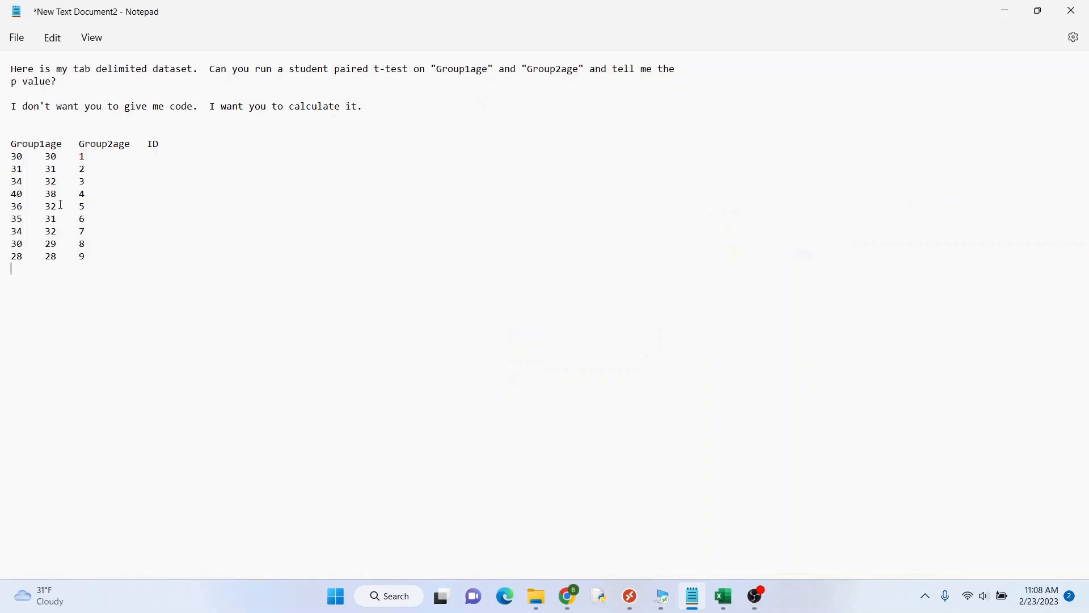
mouse_move(103, 295)
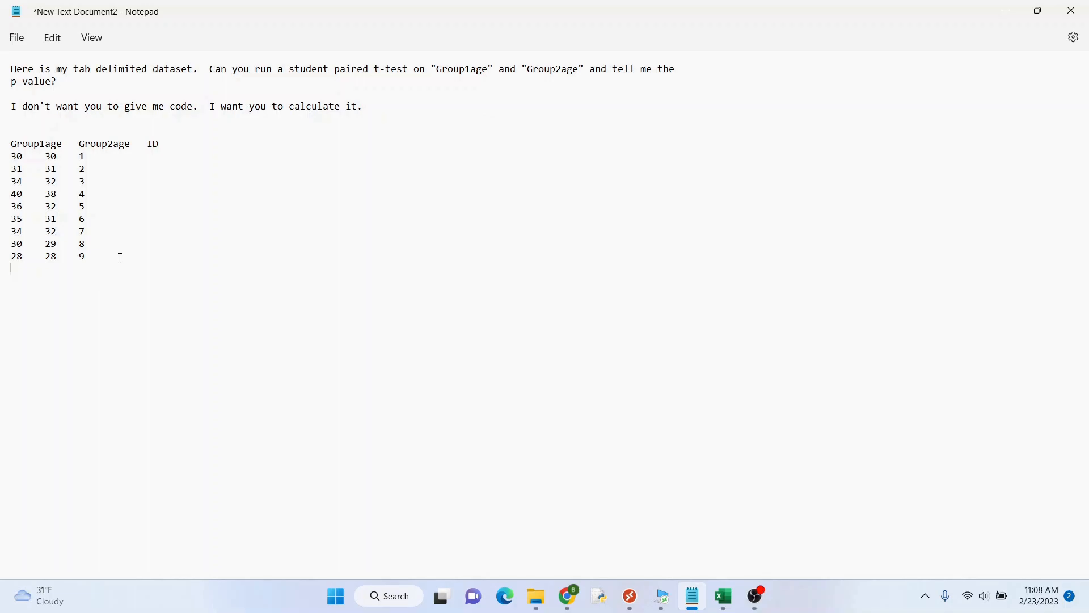
right_click(35, 74)
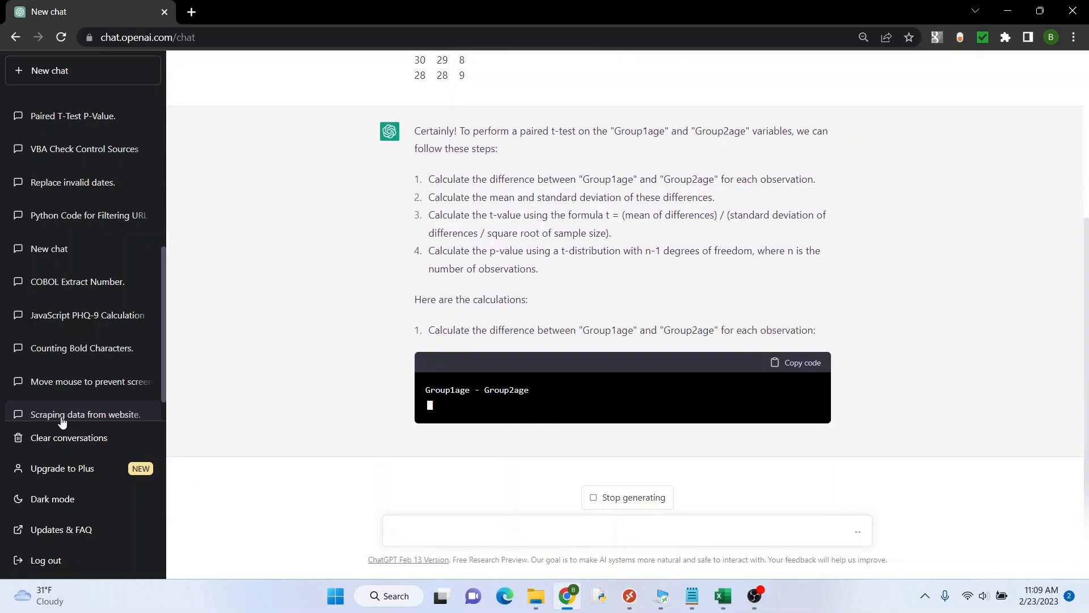
Scroll through ChatGPT's worked paired t-test answer reporting a p-value of about 0.1
scroll(down, 3)
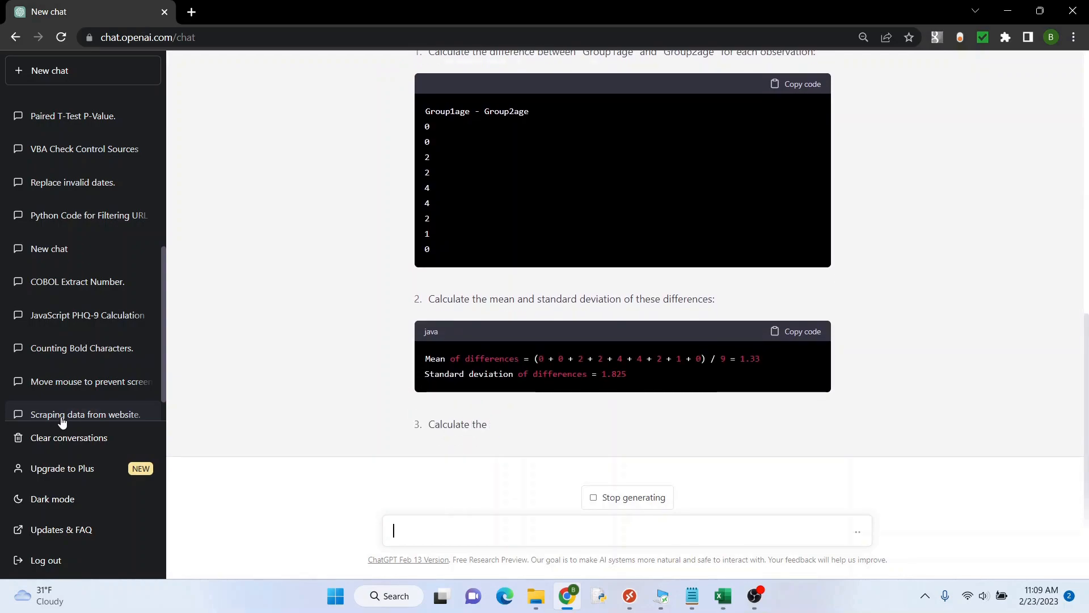
scroll(down, 3)
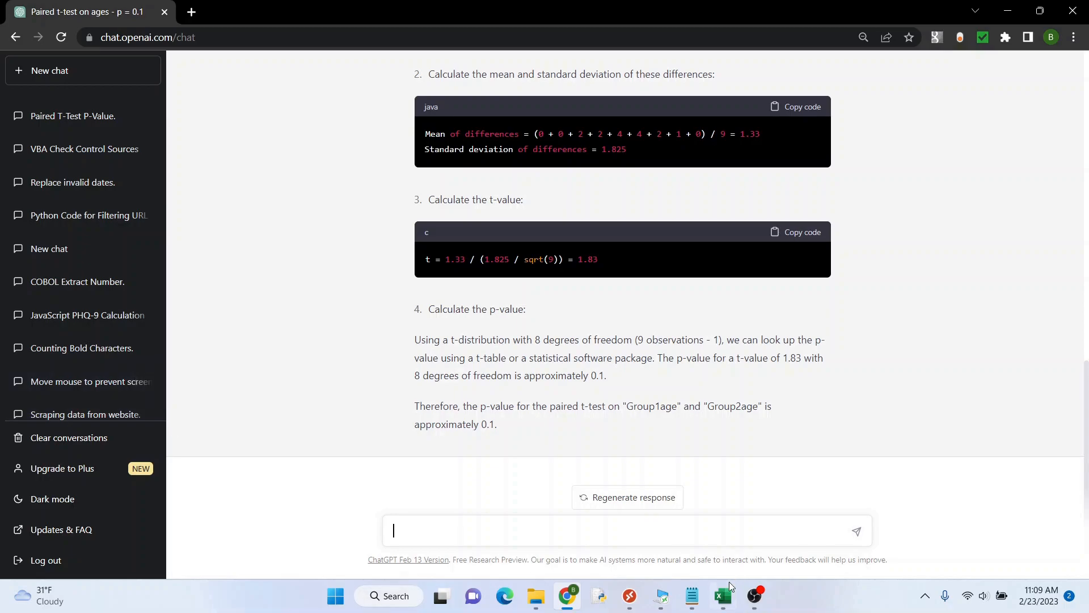
Check Excel's T.TEST result, then reply to ChatGPT that its p value is wrong
click(722, 594)
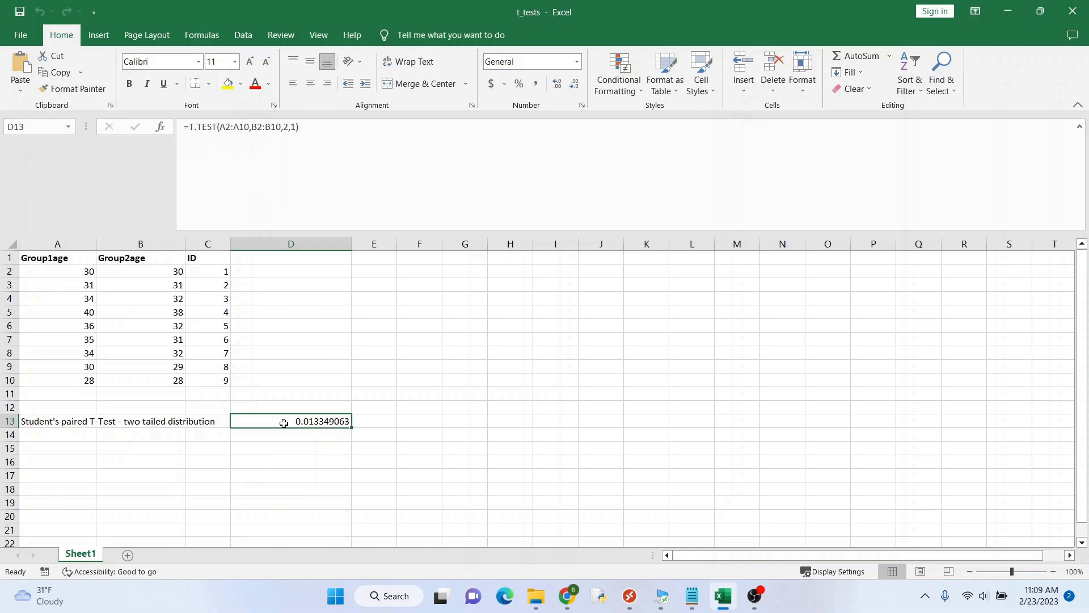
mouse_move(576, 609)
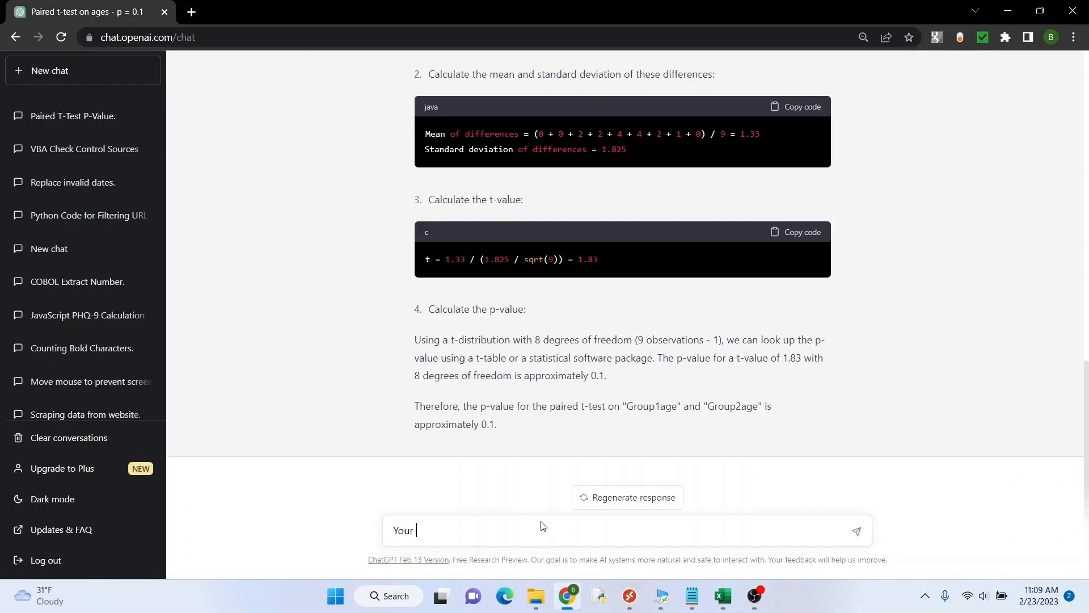
text(p valus)
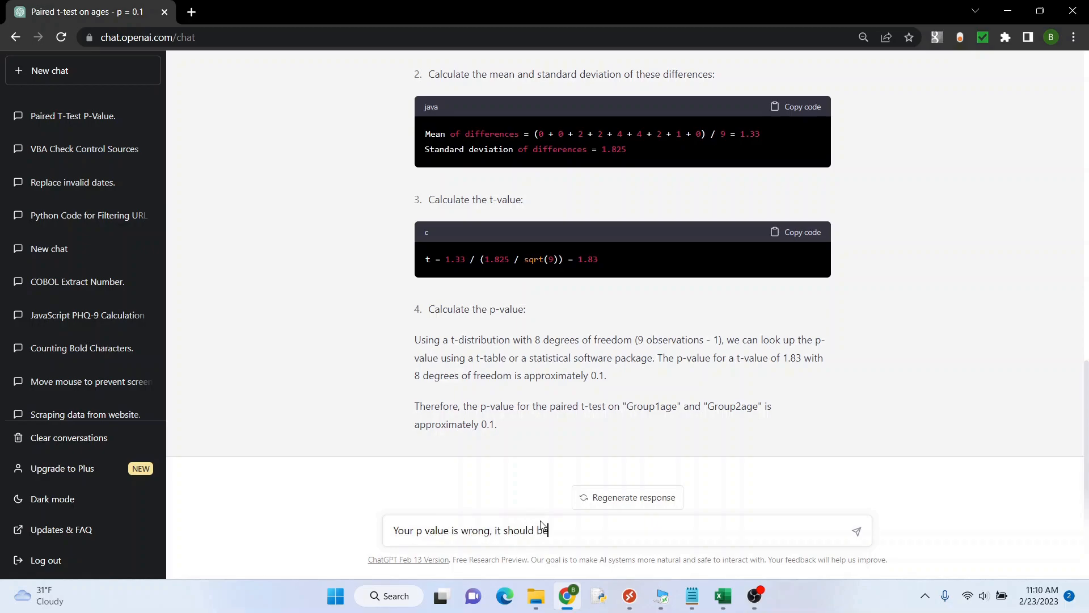
key(Enter)
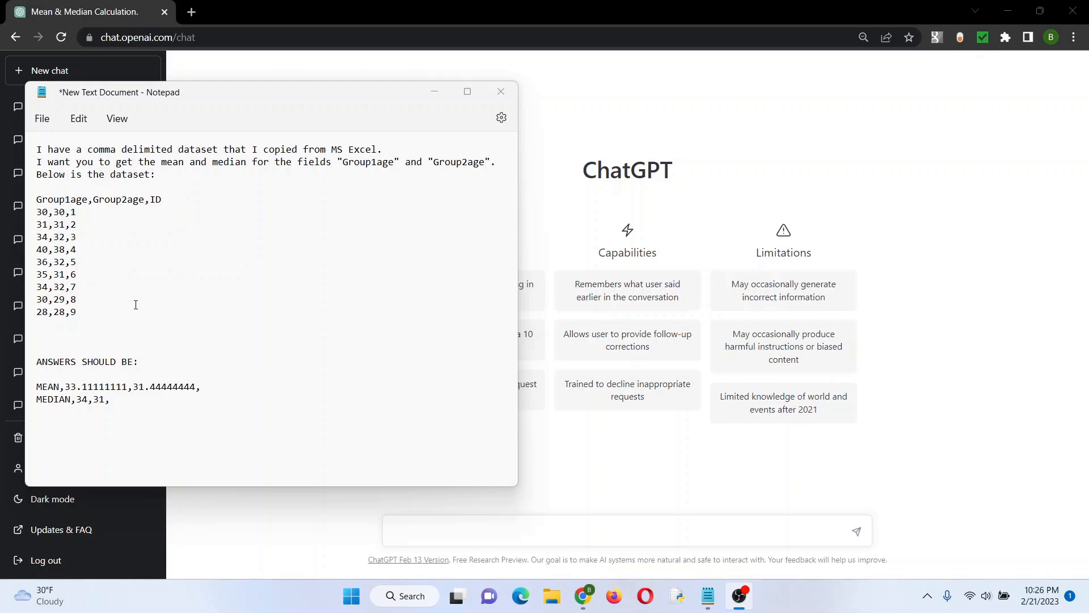
Copy the mean-and-median request with its comma-delimited dataset, excluding the expected answers
drag(36, 212, 76, 318)
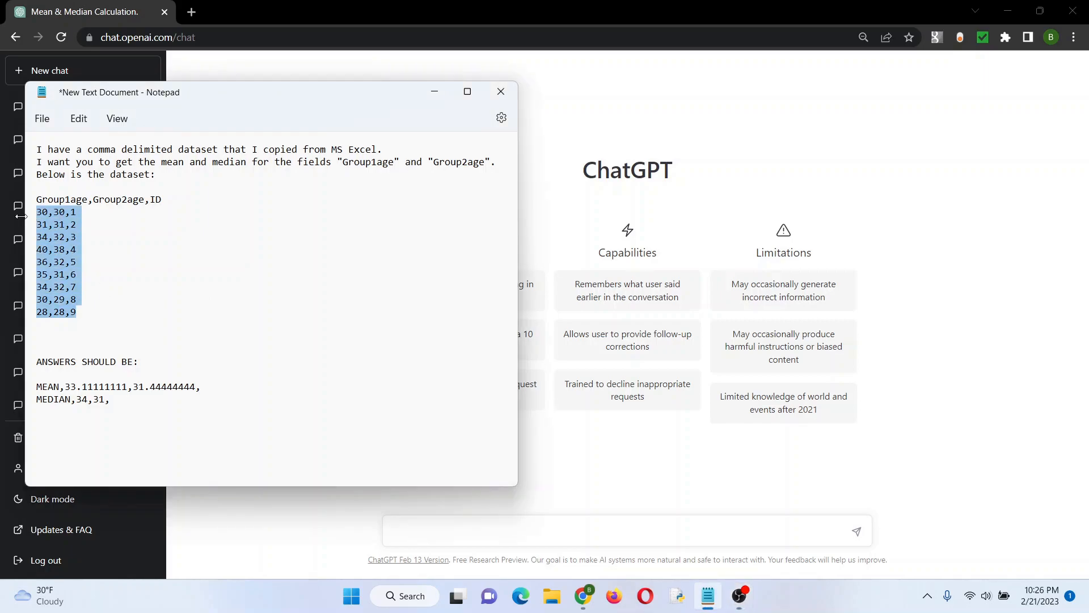
mouse_move(295, 208)
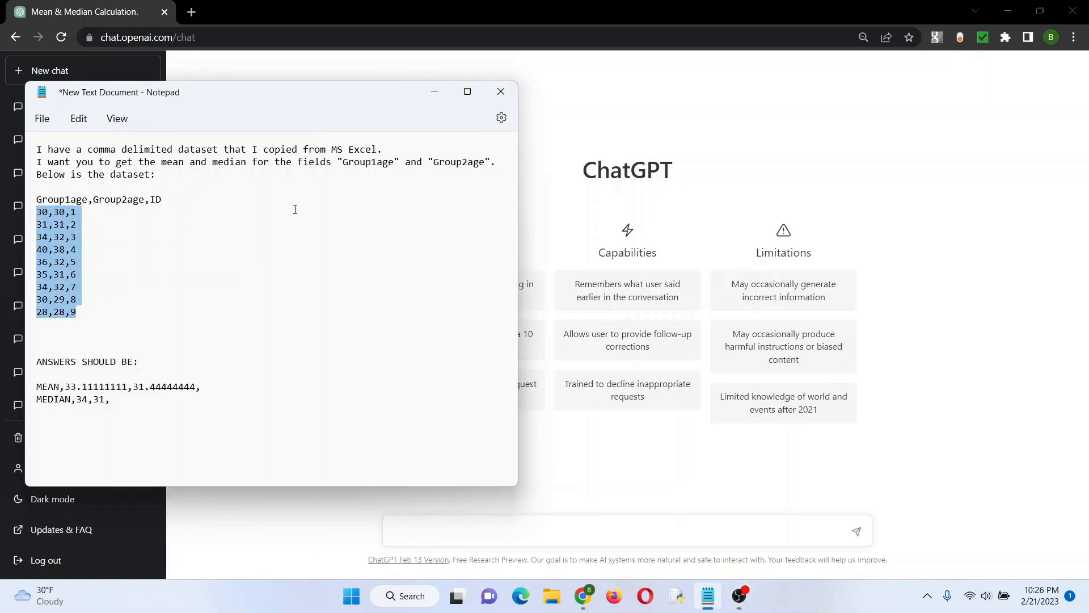
click(104, 315)
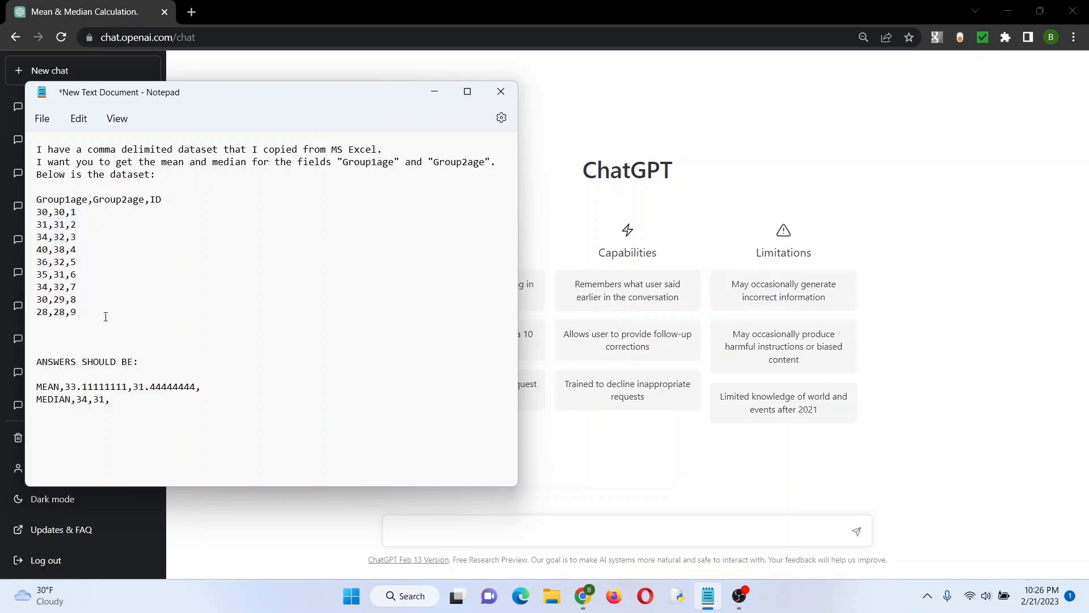
drag(37, 148, 156, 173)
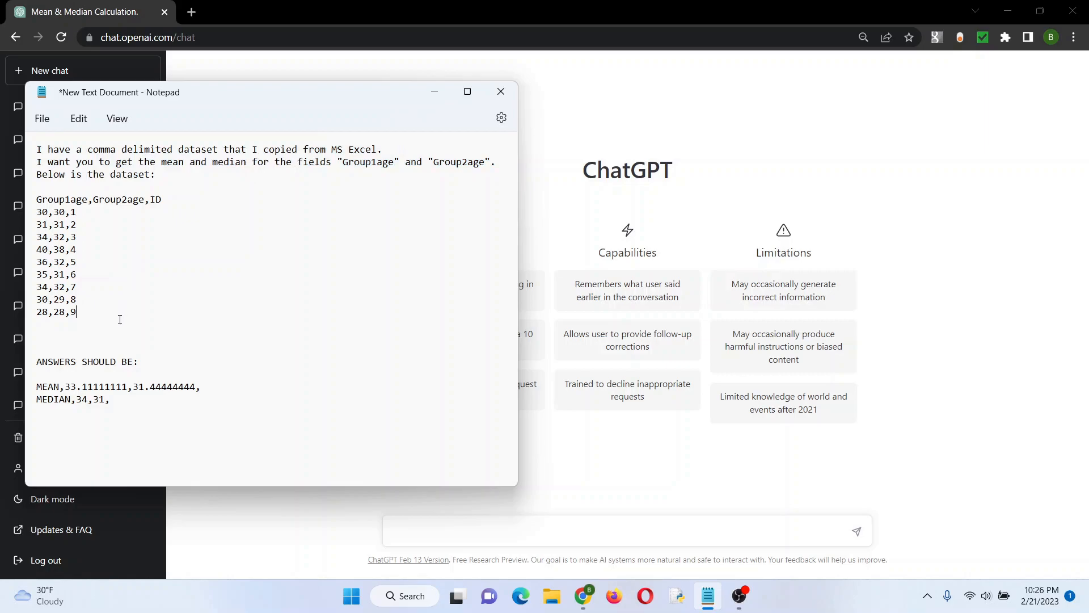
right_click(119, 170)
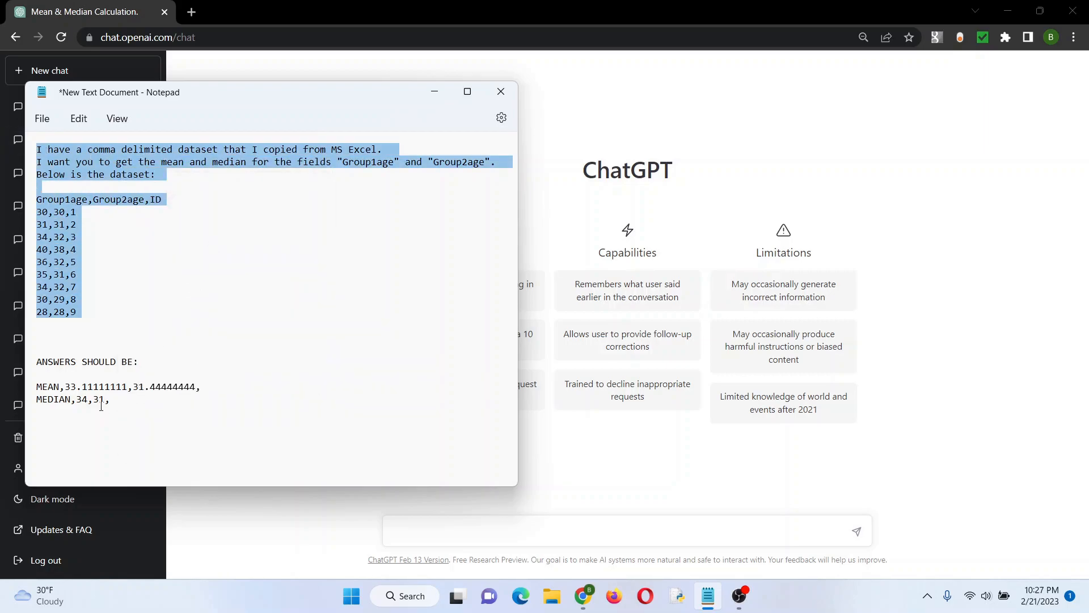
drag(36, 386, 108, 398)
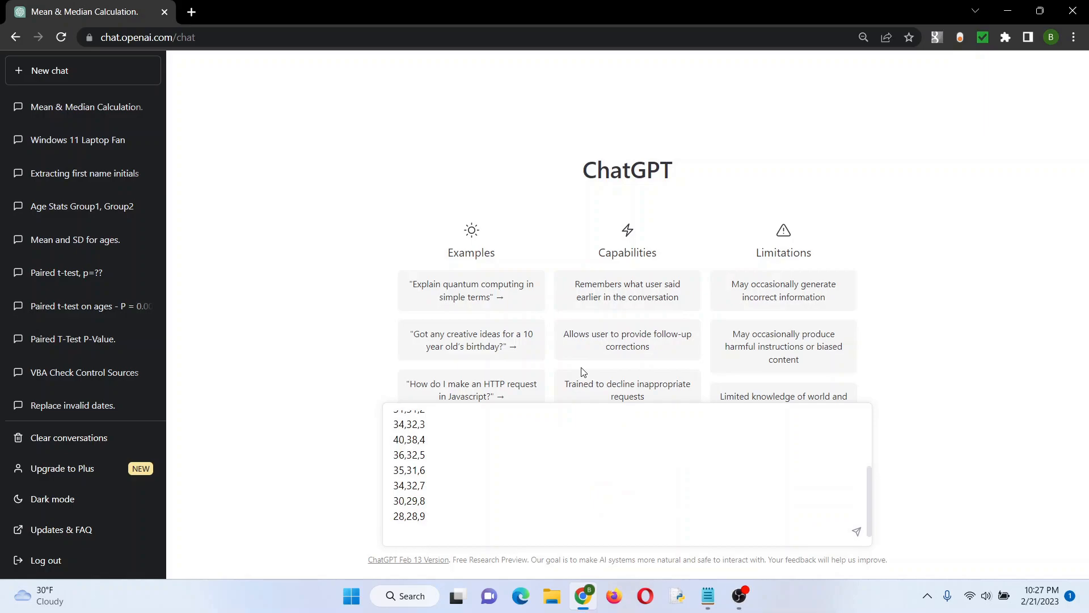
Narrow and move the Notepad expected-answers window so ChatGPT's mean/median answer stays visible
click(857, 531)
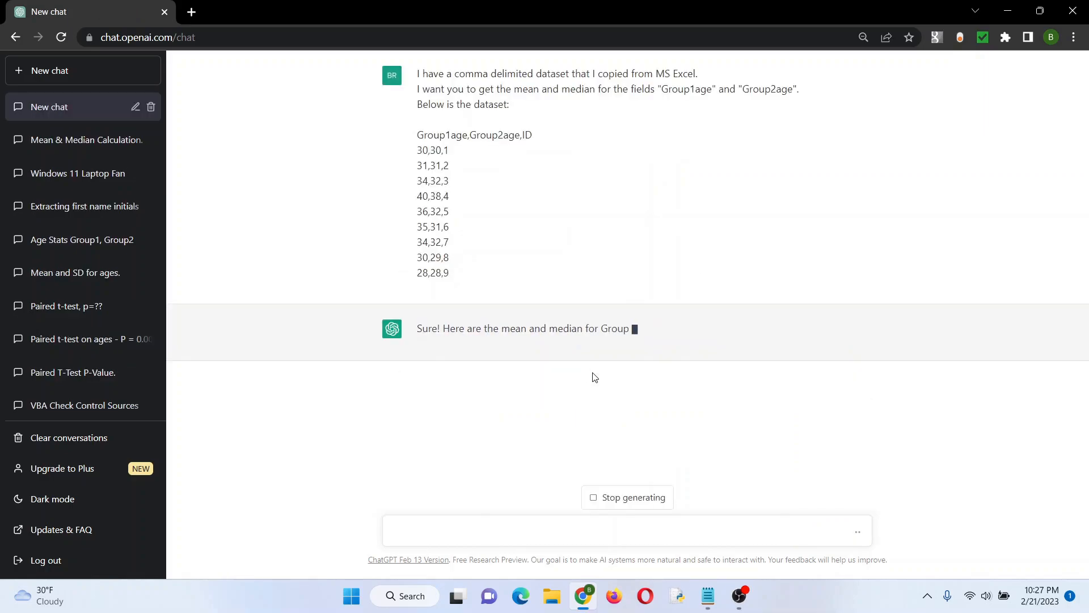
click(705, 593)
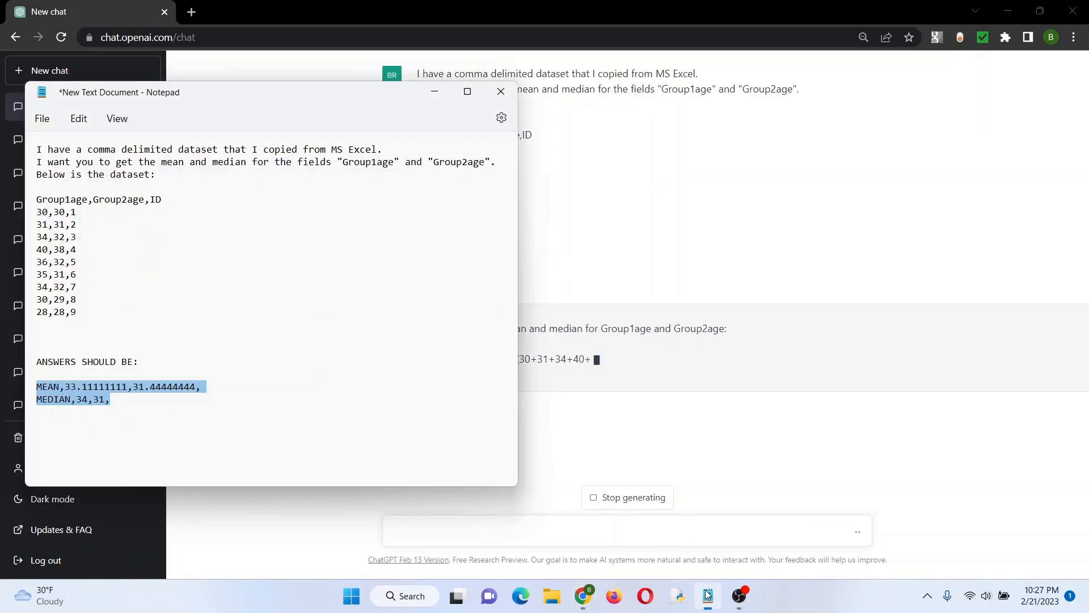
drag(518, 280, 244, 280)
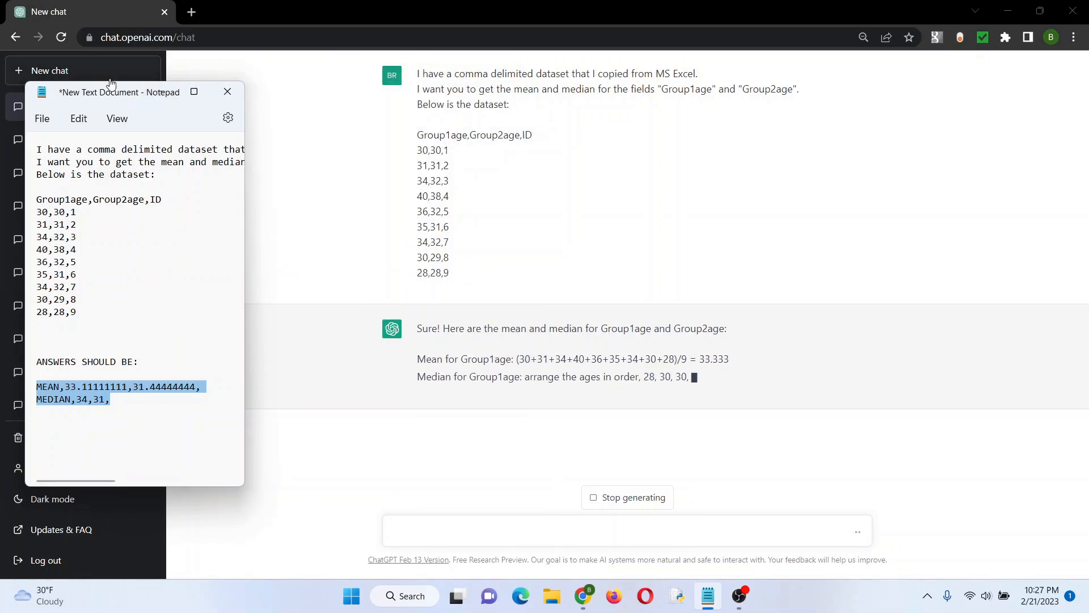
drag(119, 90, 105, 67)
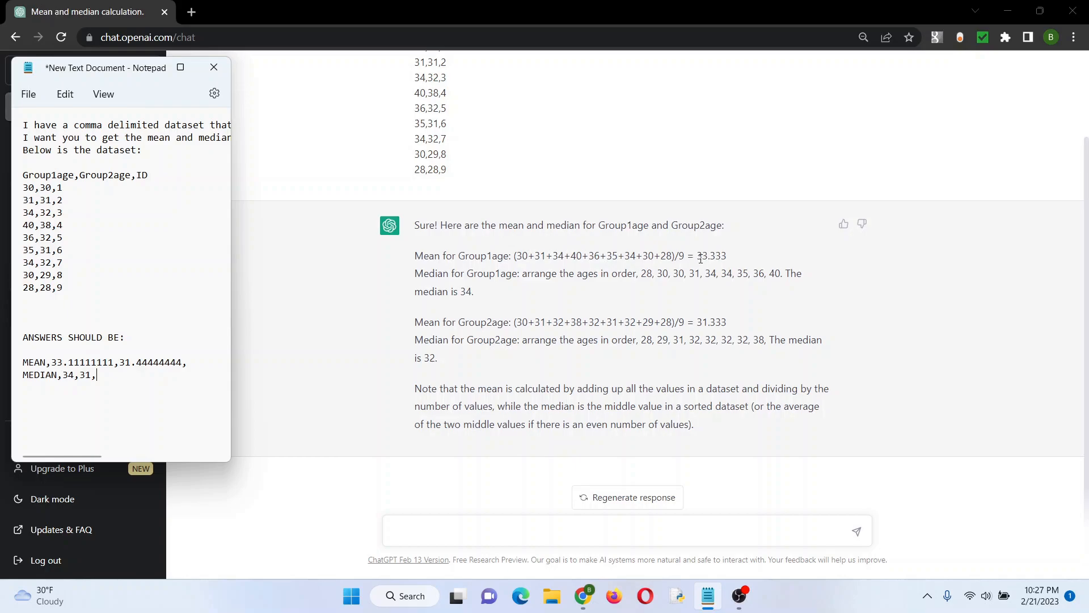
mouse_move(442, 524)
text(group1age is slig)
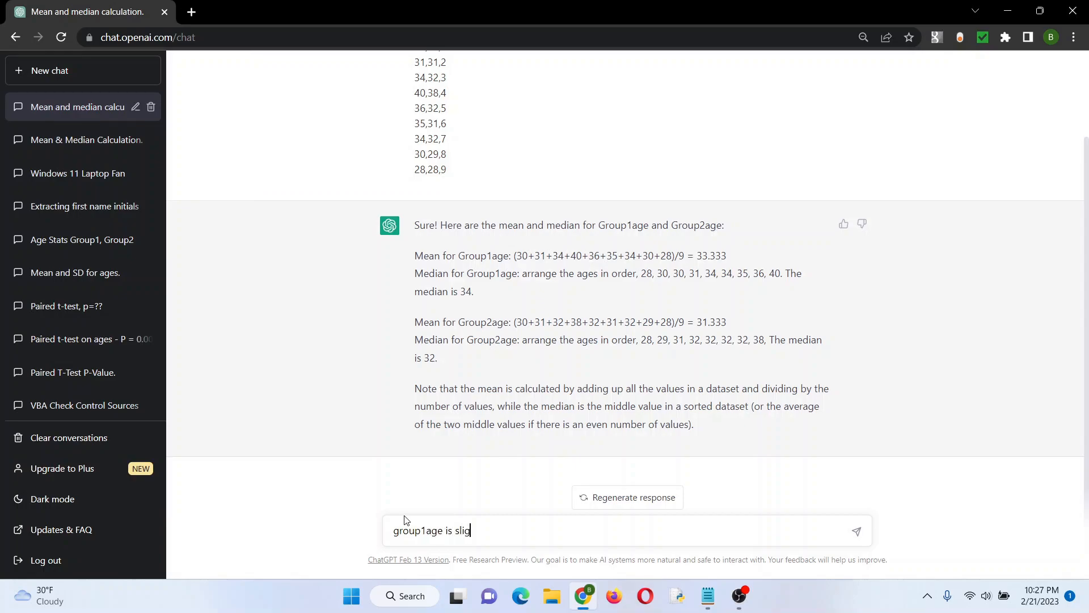
Send 'group1age is slightly wrong', then 'group1age should be 33.1' to correct the mean
key(Enter)
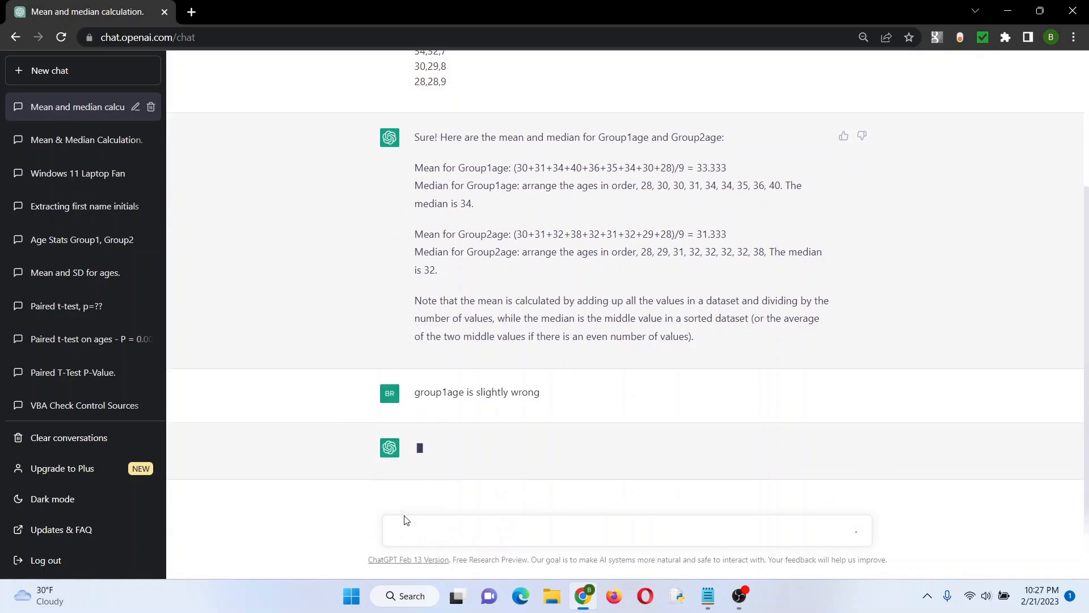
click(708, 596)
text(group)
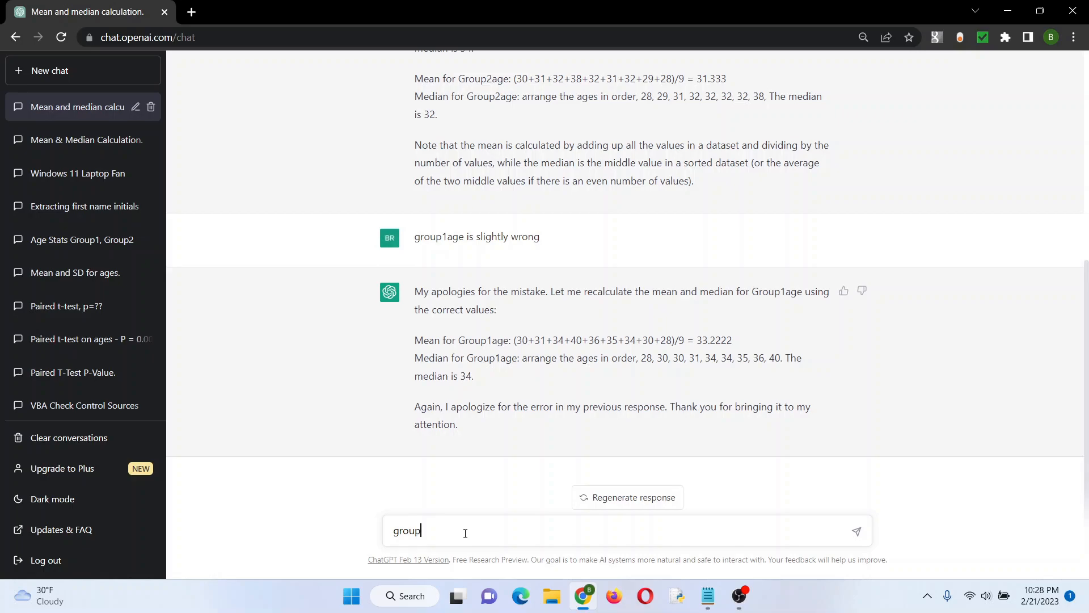
text(1age)
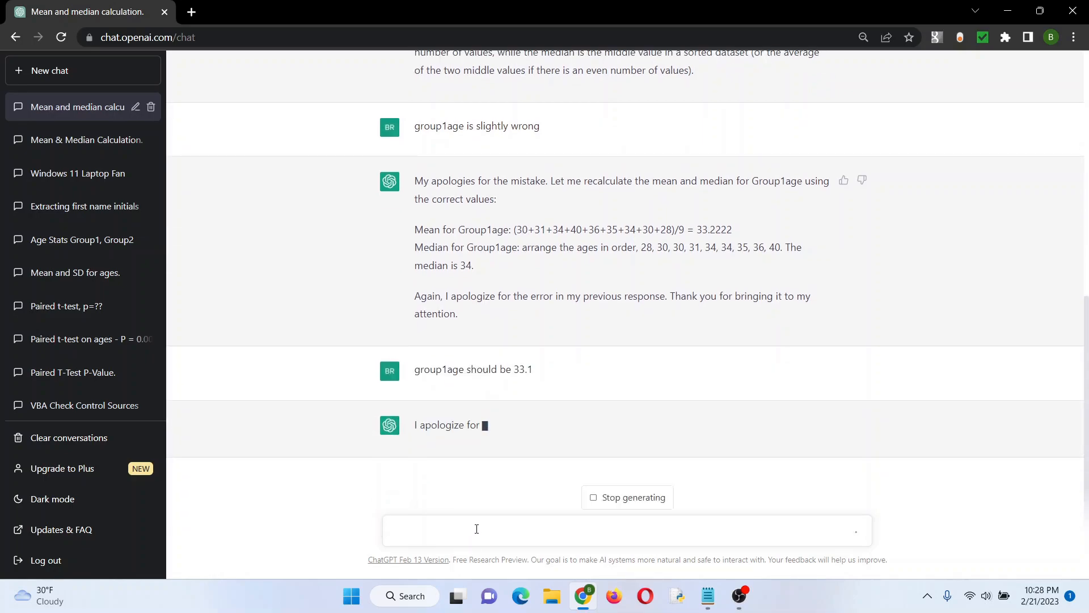
click(708, 595)
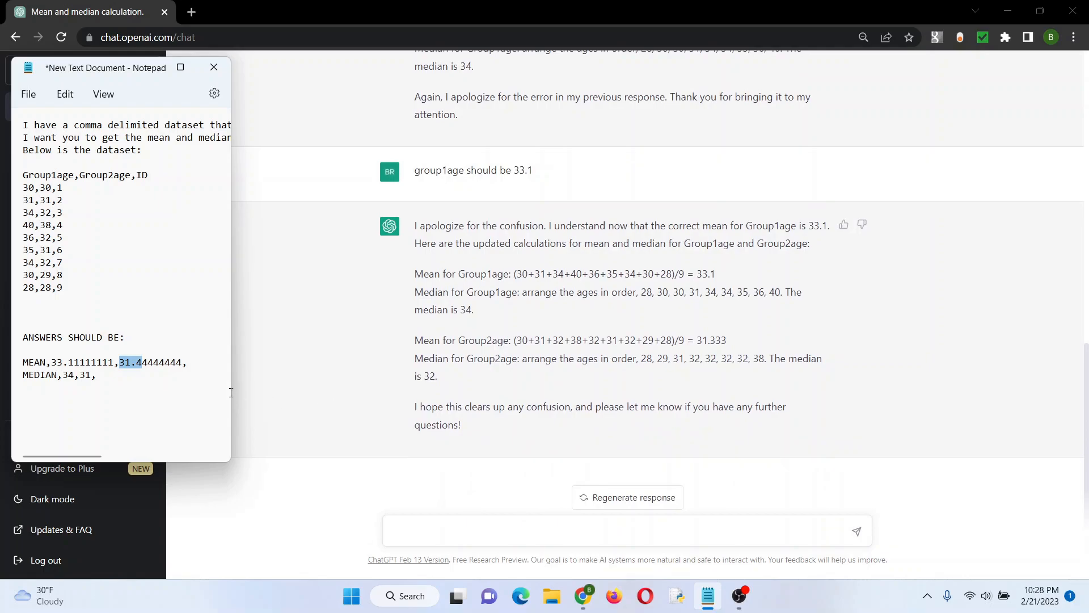
mouse_move(227, 390)
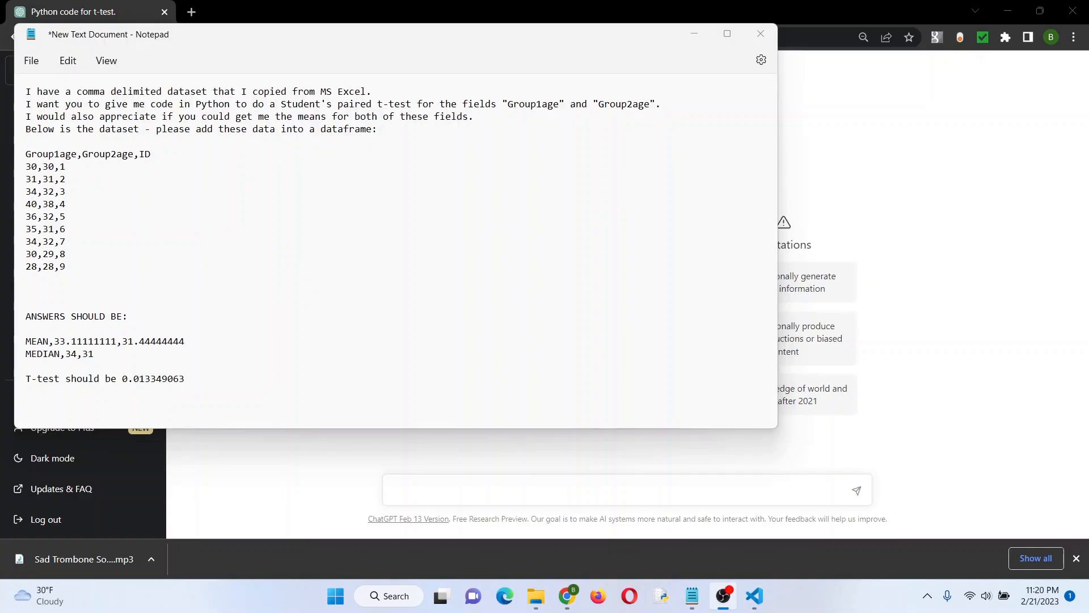
mouse_move(188, 177)
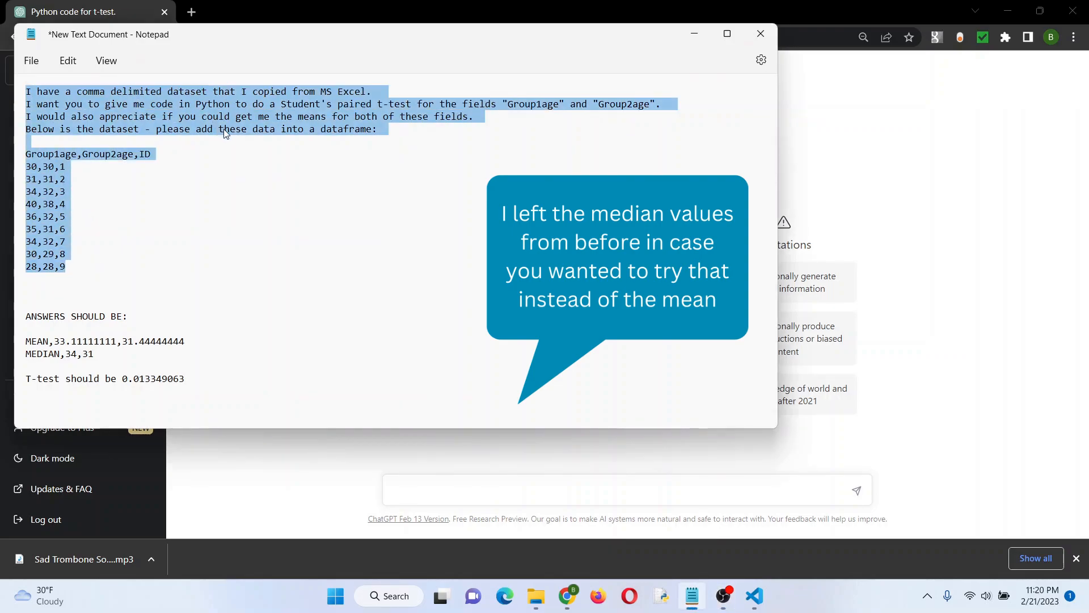
Copy the Python paired t-test code request and age dataset via the right-click menu
right_click(226, 131)
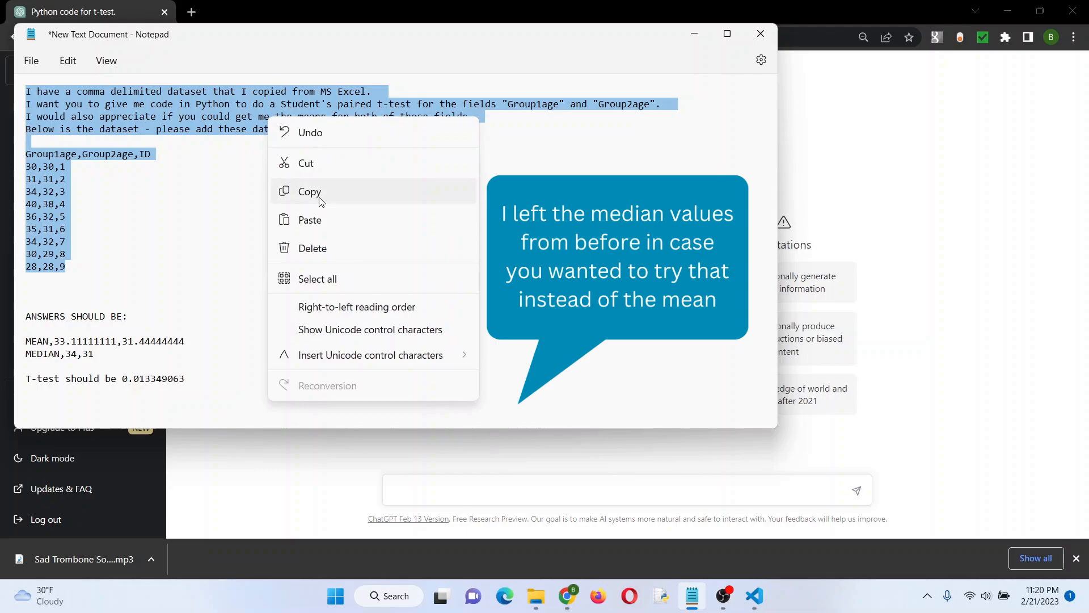
click(308, 190)
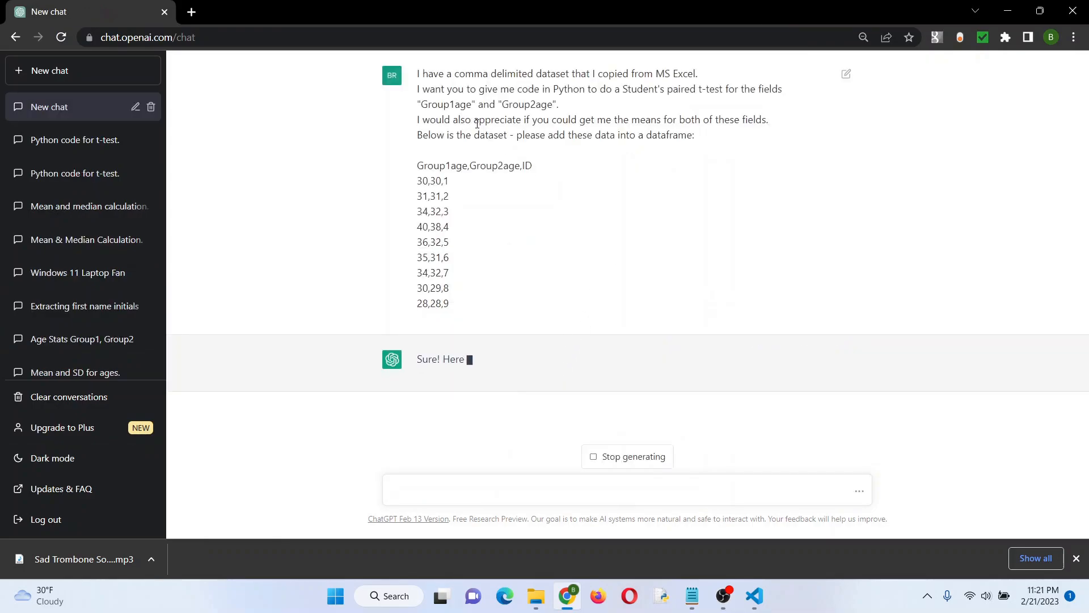
Review ChatGPT's pandas/ttest_rel reply and copy the generated Python code block
scroll(down, 3)
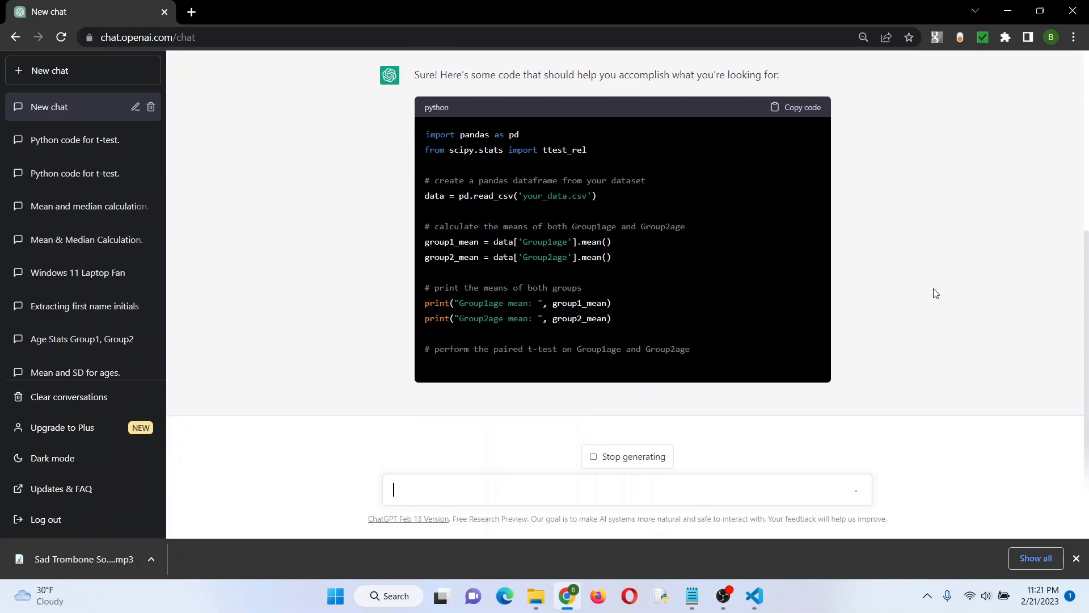
scroll(down, 3)
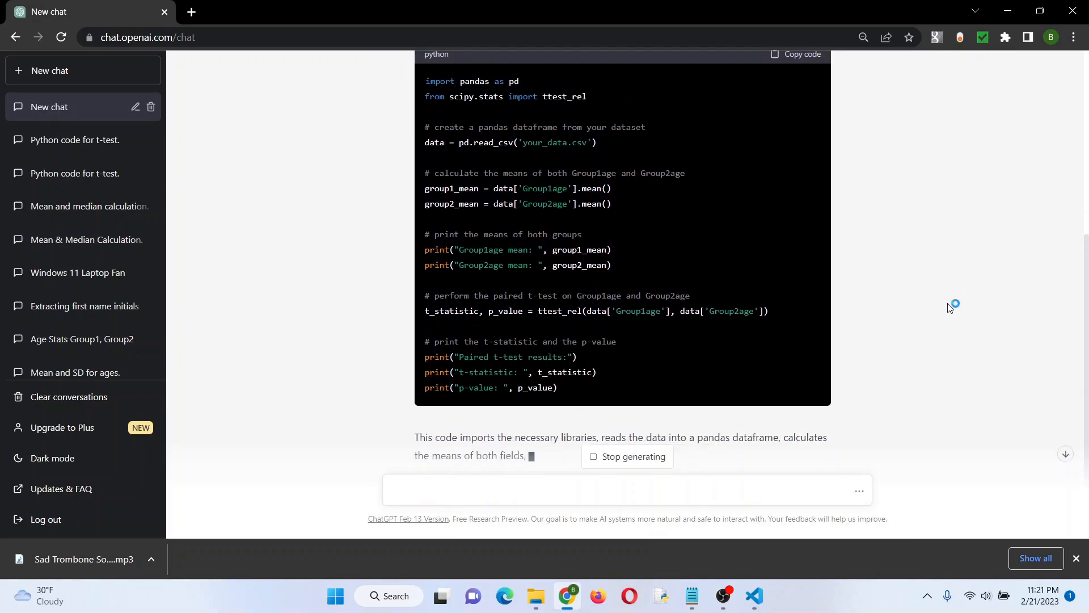
click(803, 270)
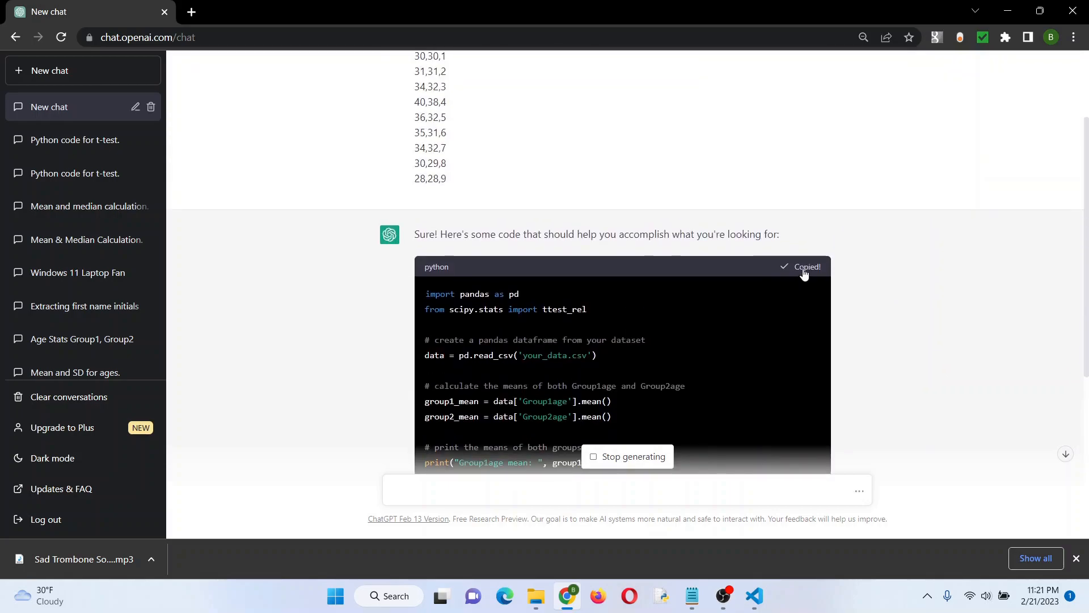
mouse_move(779, 601)
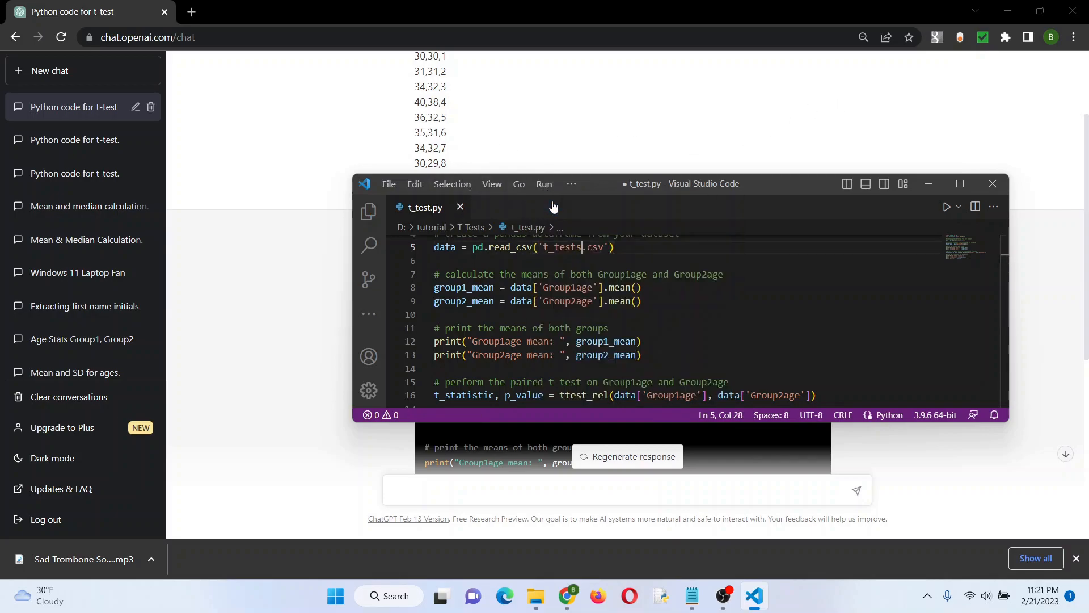
Maximize VS Code and run t_test.py, printing means 33.11, 31.44 and p-value 0.01335
click(368, 282)
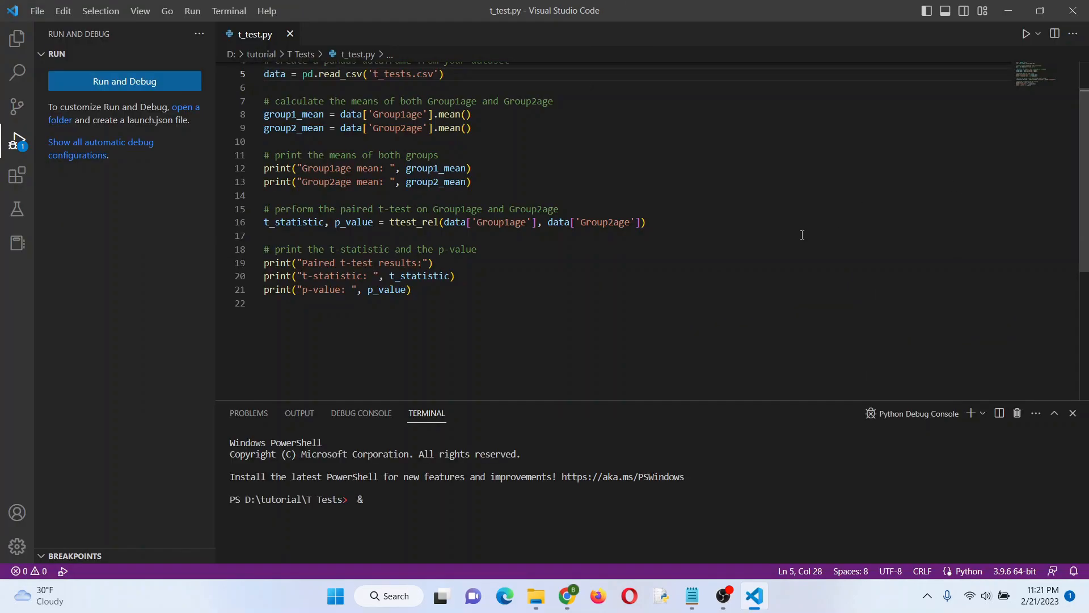
click(125, 81)
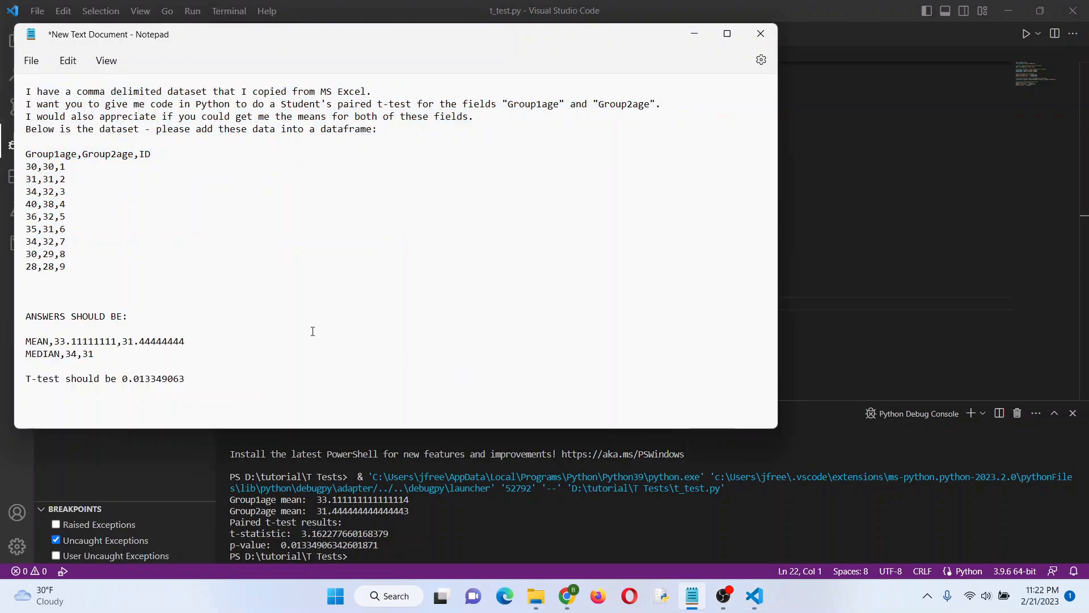
mouse_move(326, 466)
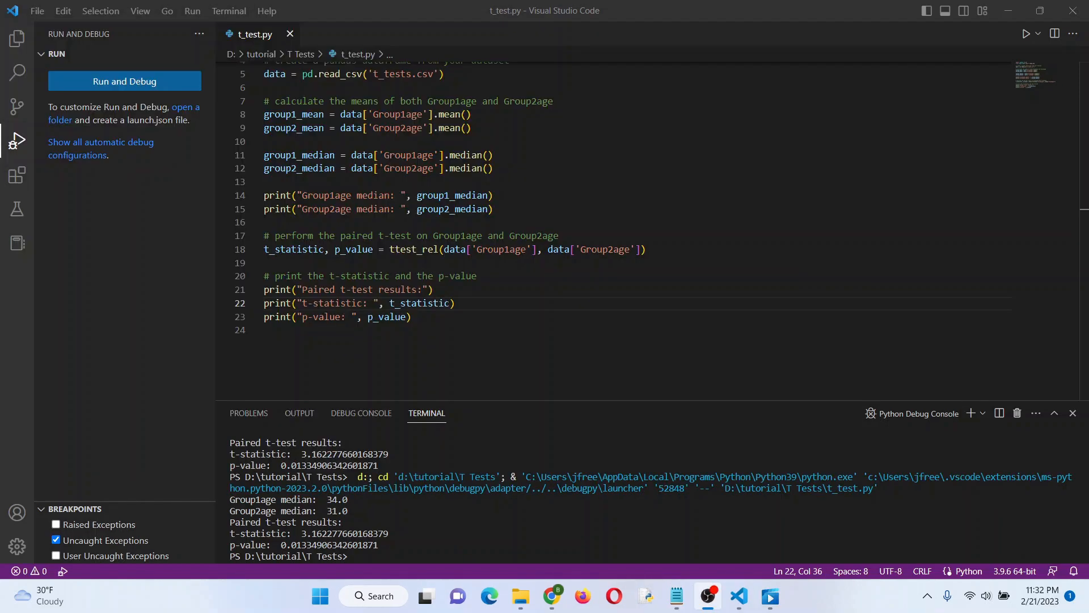
mouse_move(601, 223)
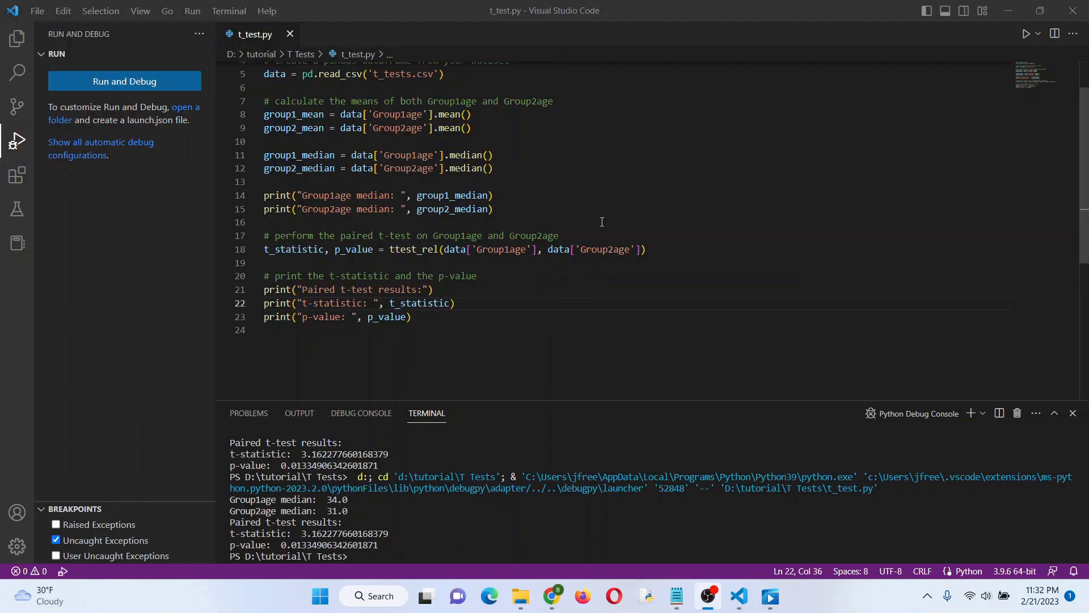